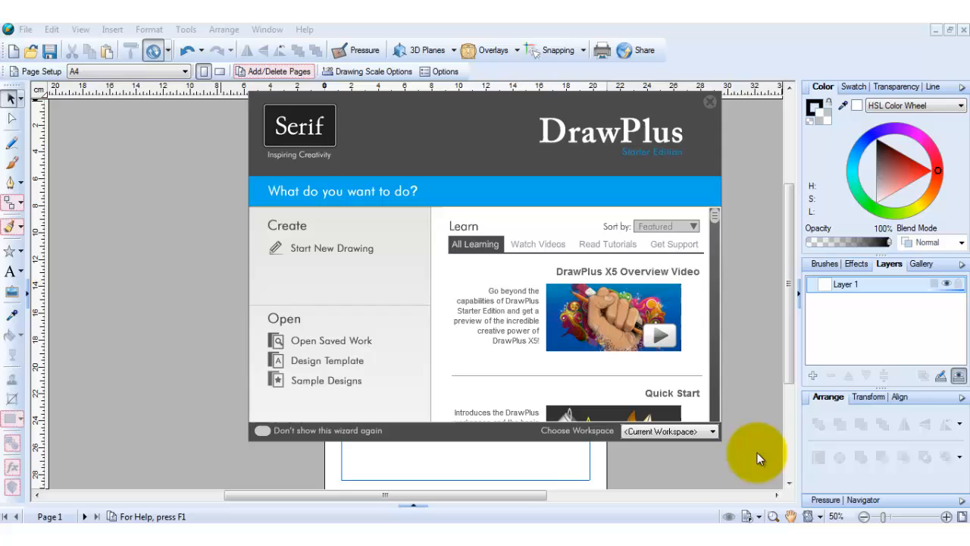
mouse_move(322, 248)
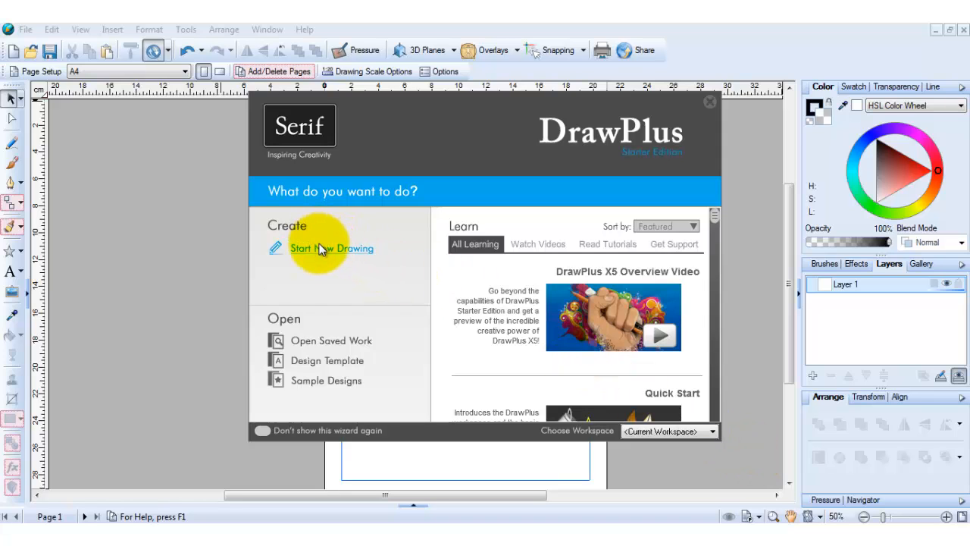
- Create a new blank drawing on a Regular portrait A4 page from the startup wizard
left_click(331, 247)
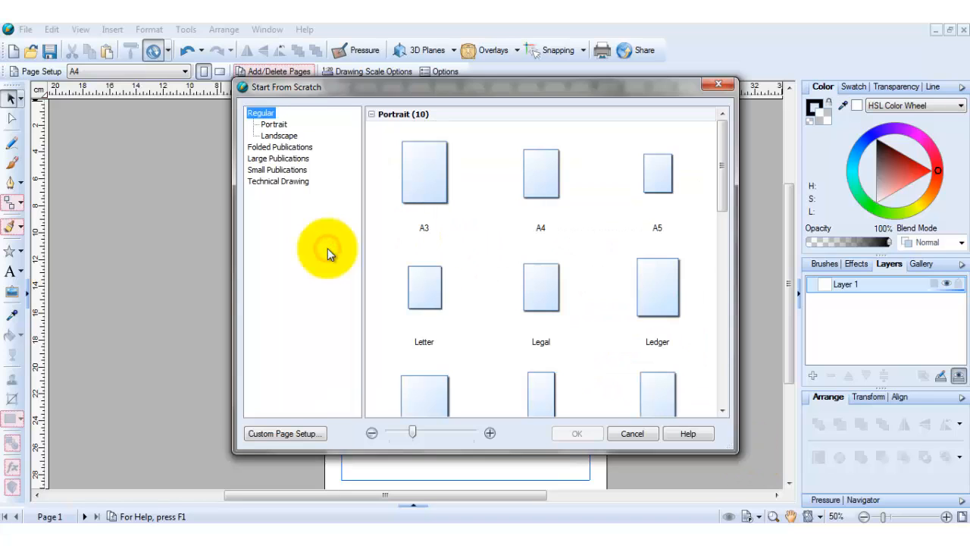
left_click(540, 175)
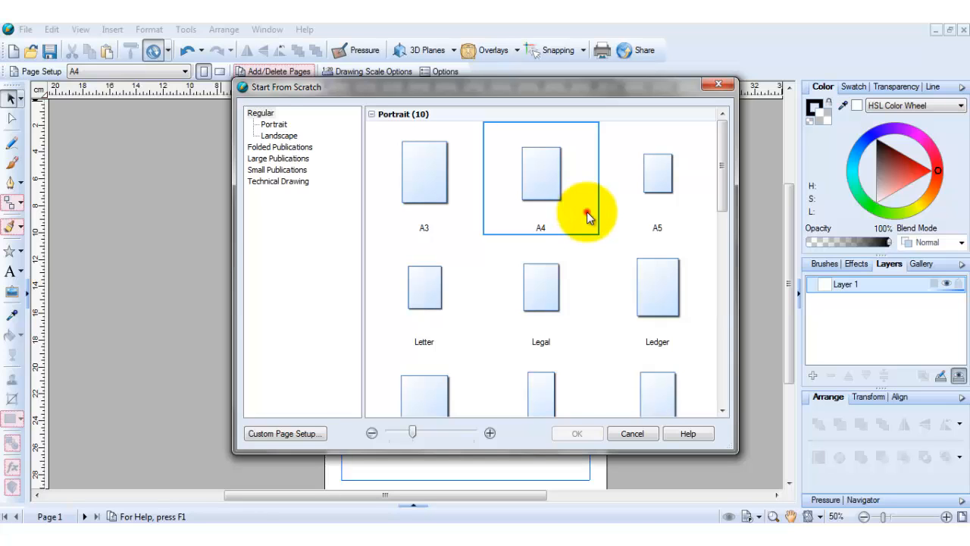
left_click(575, 433)
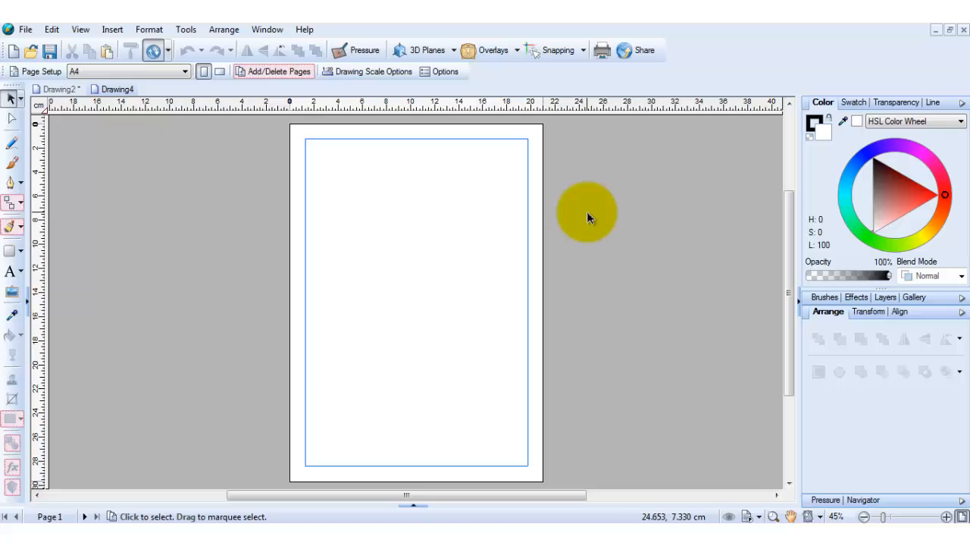
- Place the imported cartoon monster picture across the middle of the page
left_click_drag(587, 212, 500, 265)
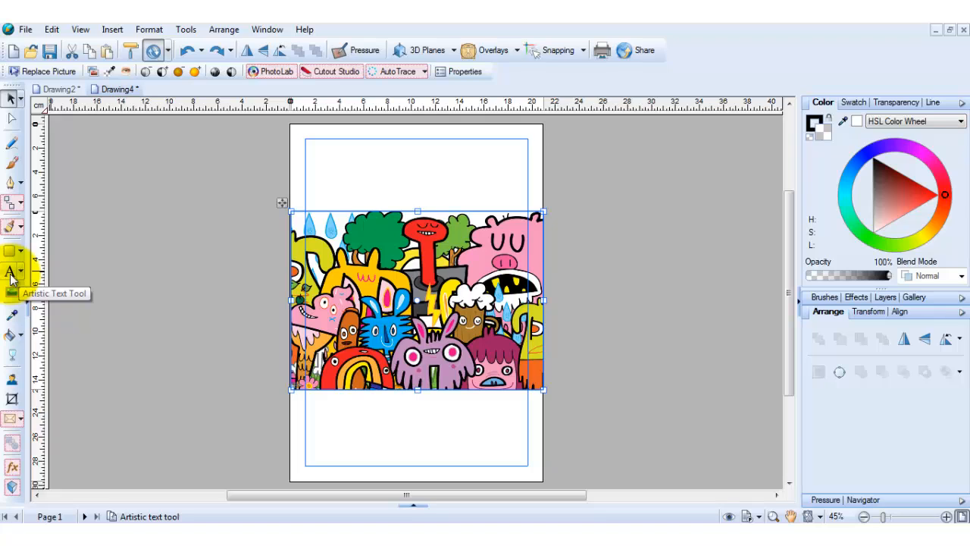
- Add the artistic text CARTOON left of the page in the Accent SF font
left_click(12, 273)
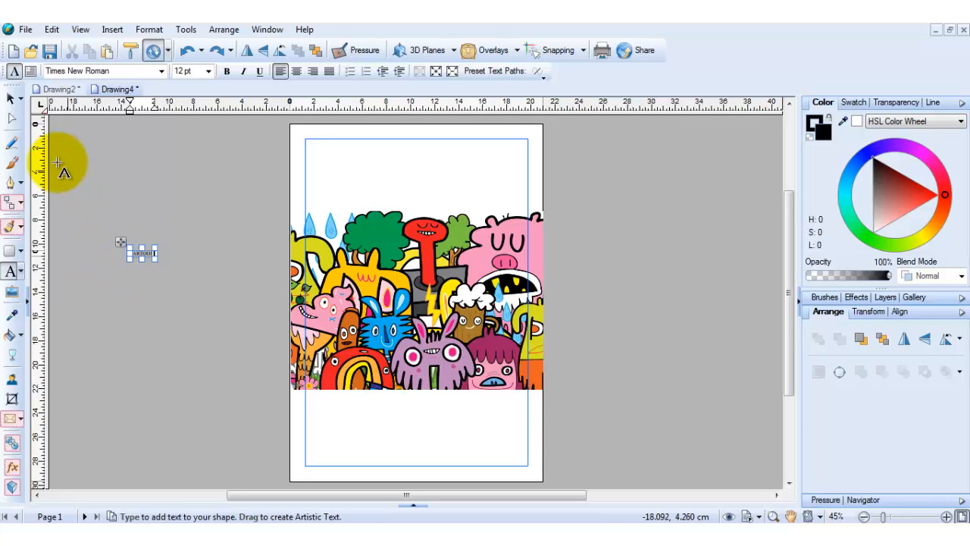
left_click(13, 102)
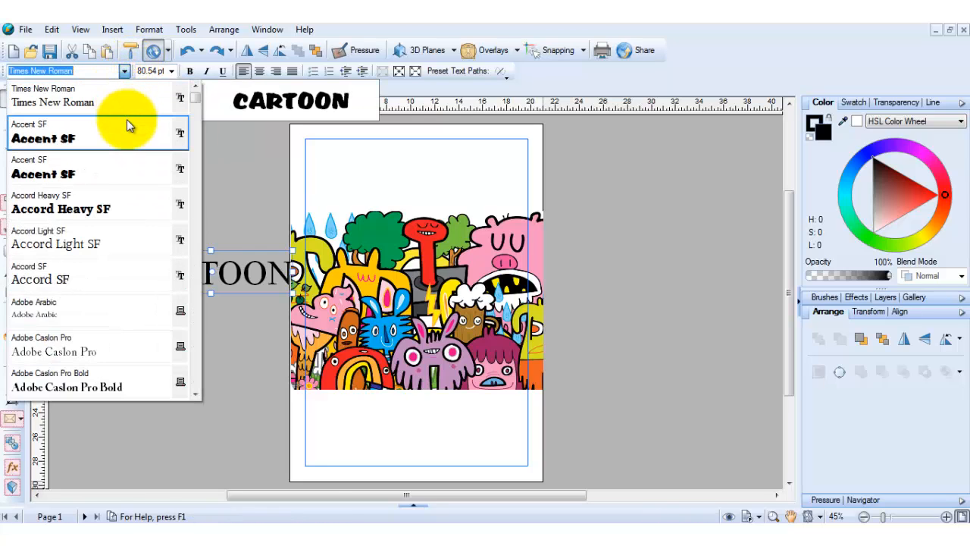
left_click(43, 138)
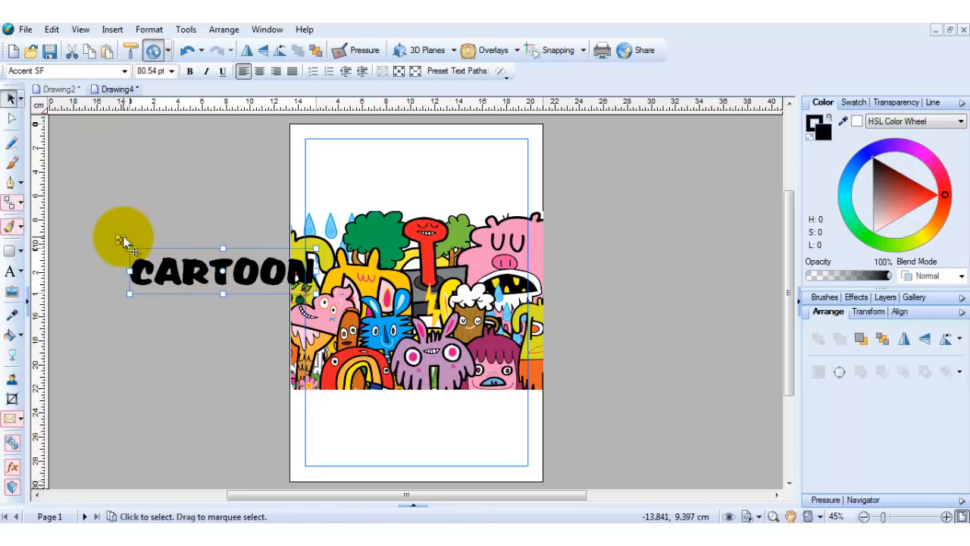
- Move CARTOON onto the picture, enlarge it, and centre it across the middle
left_click_drag(222, 273, 303, 292)
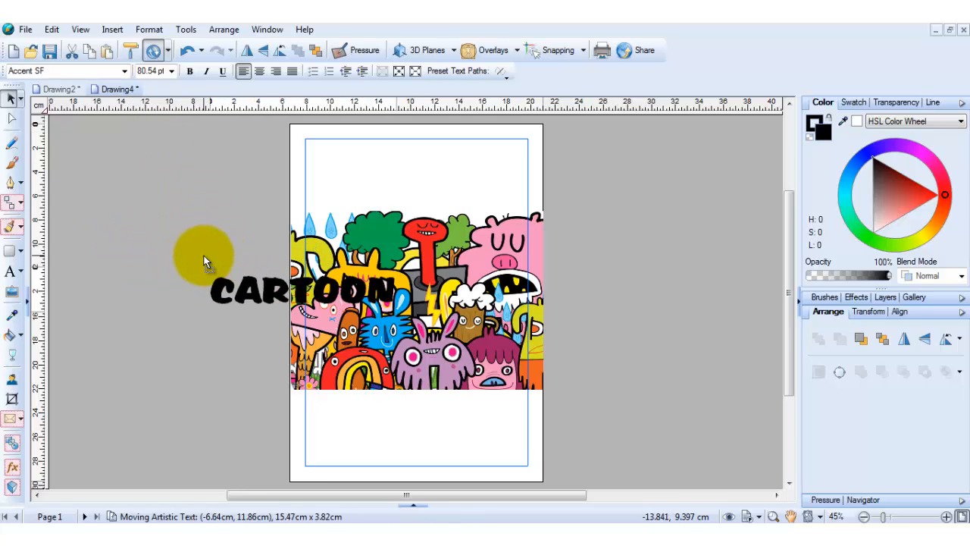
left_click_drag(265, 288, 378, 300)
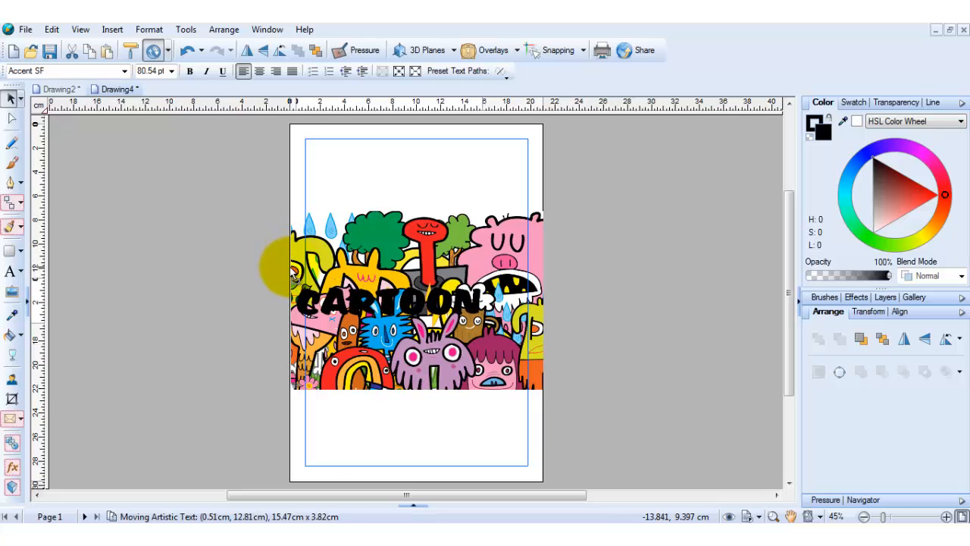
left_click_drag(272, 273, 493, 326)
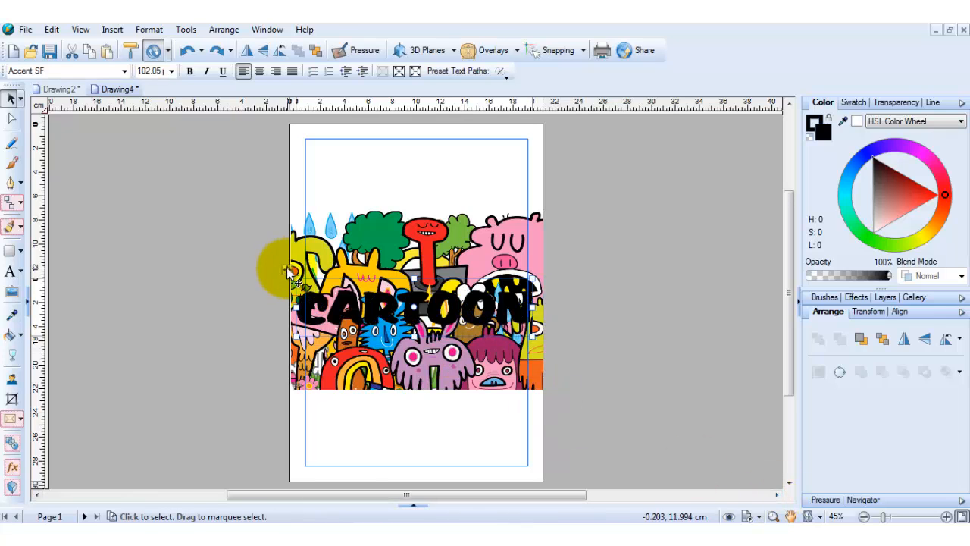
left_click_drag(414, 307, 415, 269)
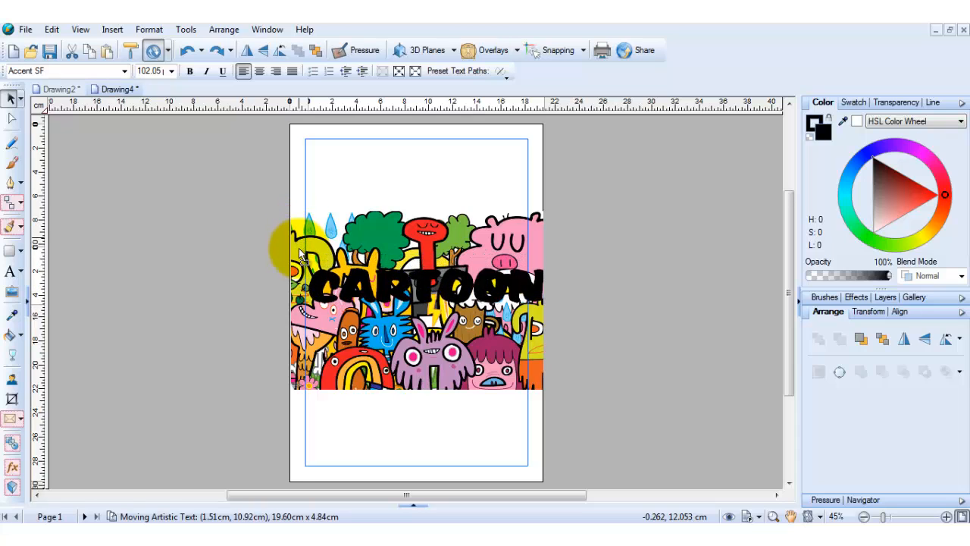
left_click_drag(413, 288, 421, 311)
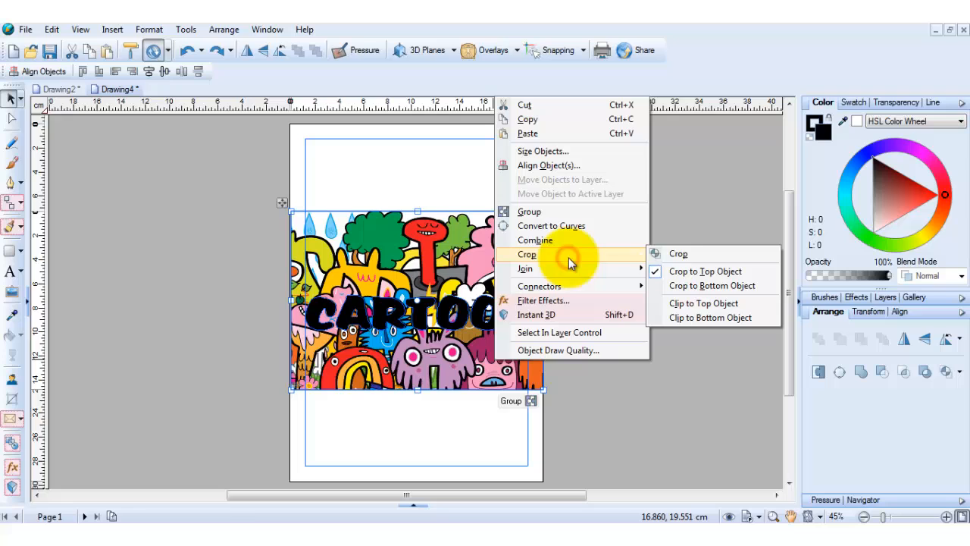
- Crop the picture to the top object so CARTOON is filled with artwork
left_click(678, 253)
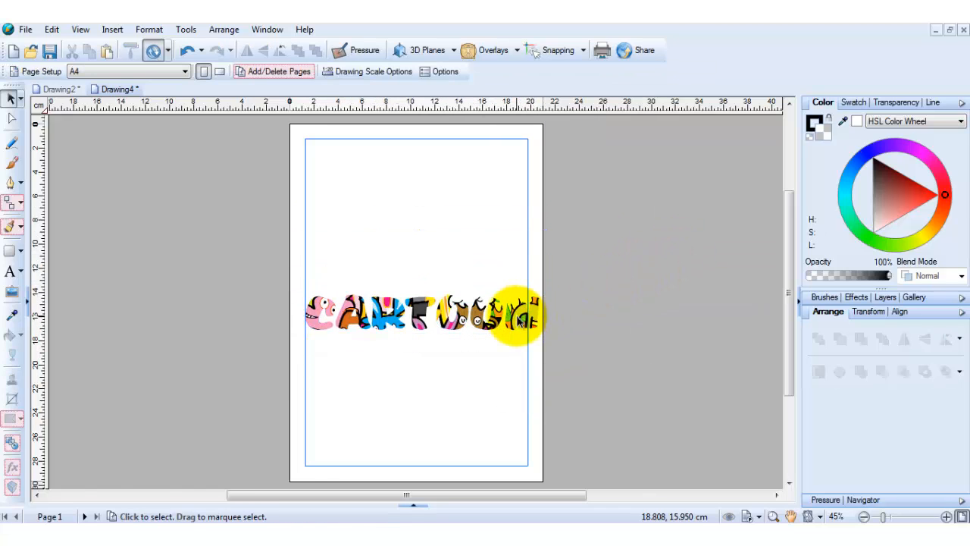
left_click(947, 516)
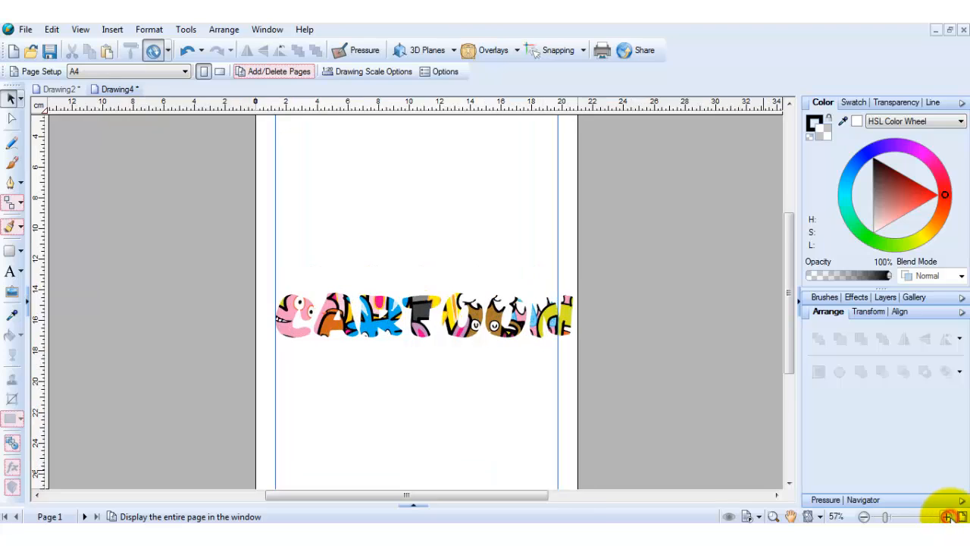
left_click(948, 516)
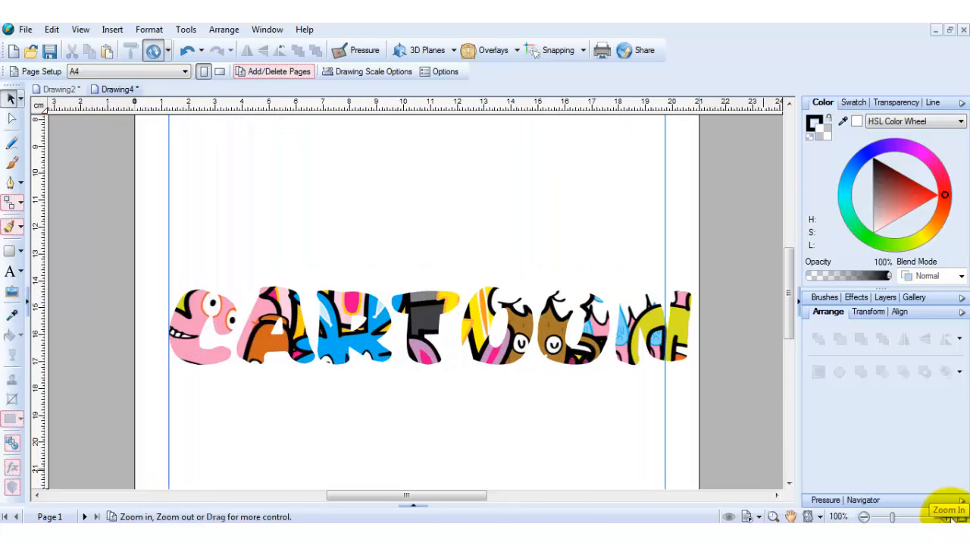